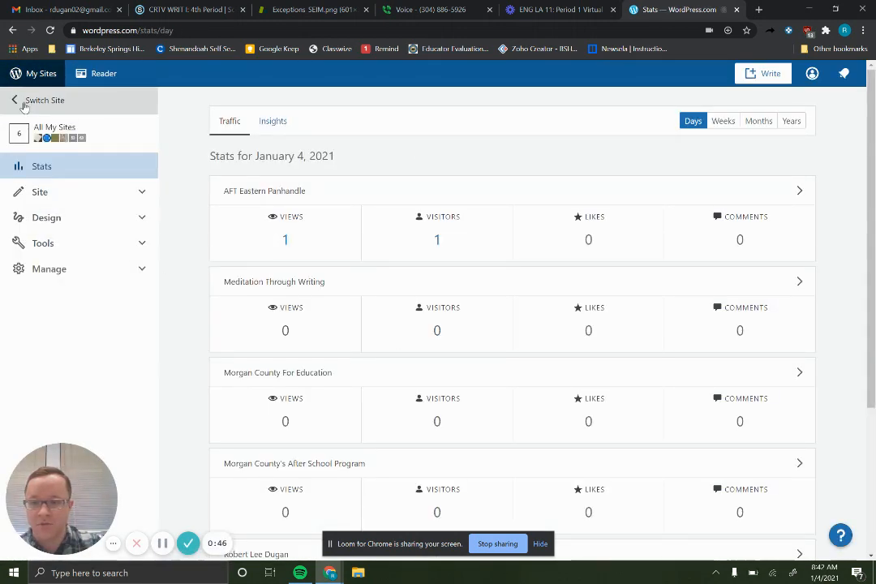
Switch to the Write MC site so its own traffic chart is shown.
left_click(39, 101)
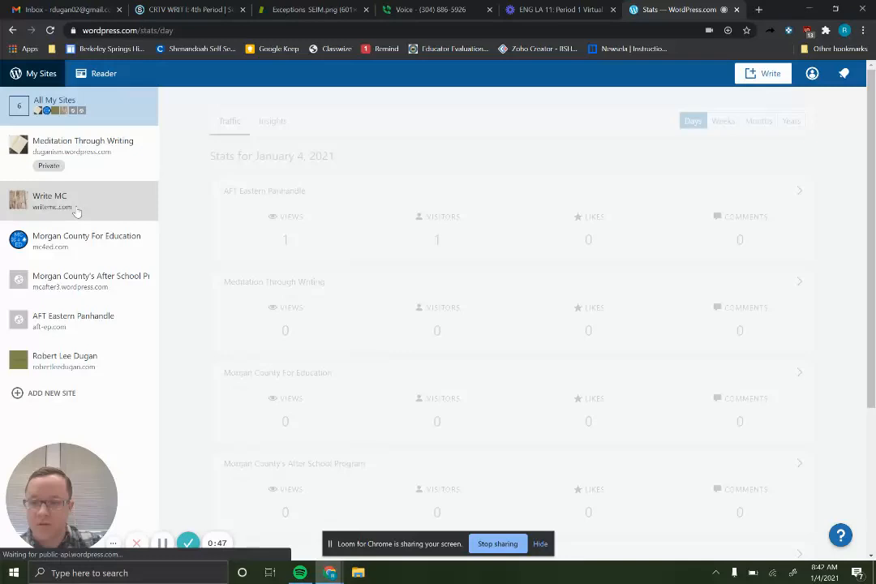
left_click(48, 195)
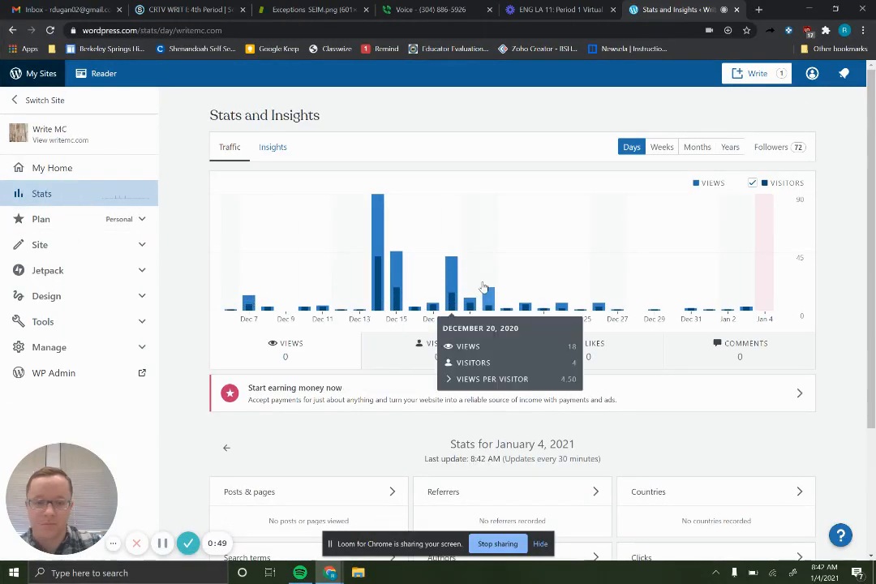
View monthly traffic and select December 2020: 307 views, 132 visitors.
left_click(697, 146)
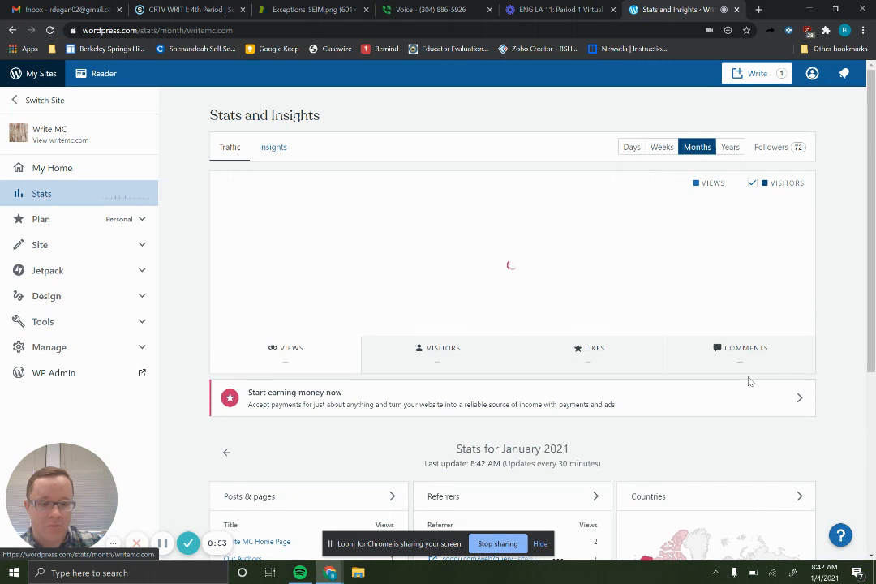
mouse_move(745, 306)
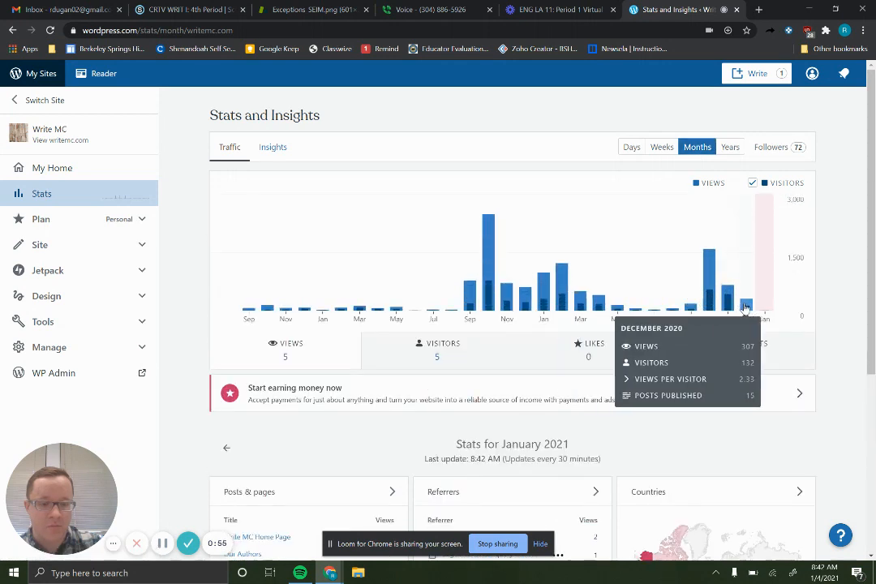
left_click(744, 305)
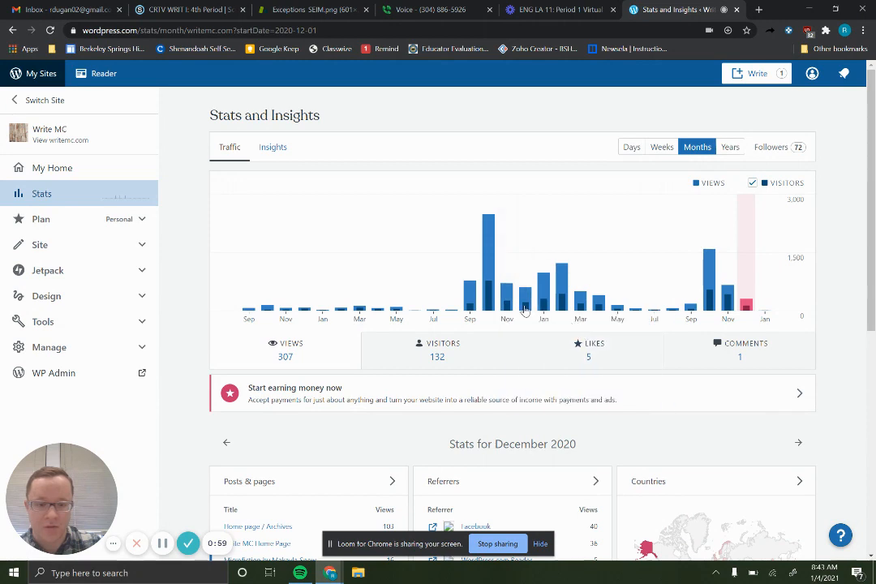
scroll("down", 3)
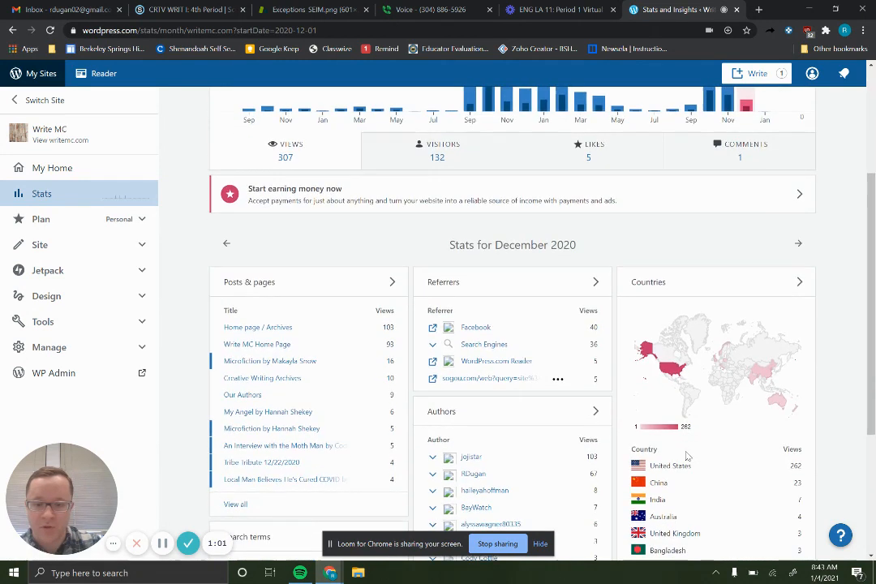
mouse_move(284, 360)
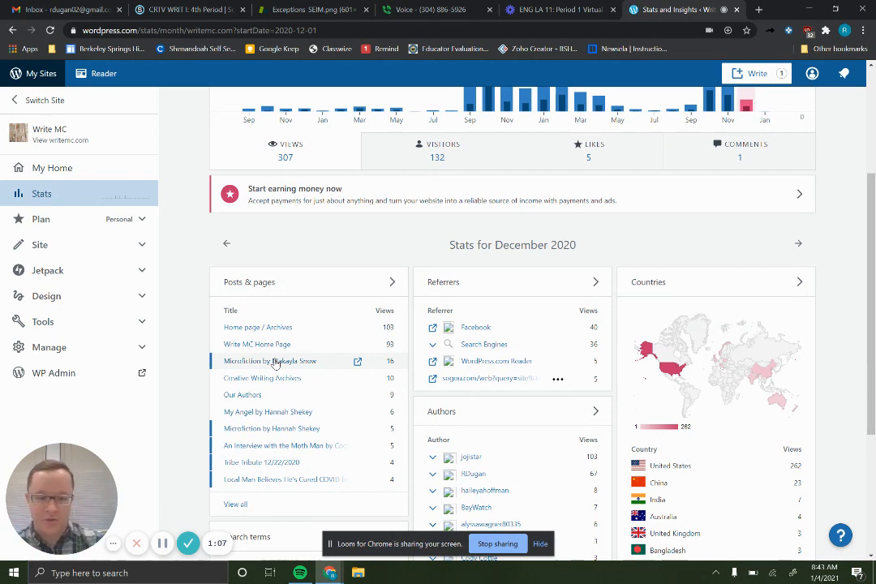
mouse_move(726, 104)
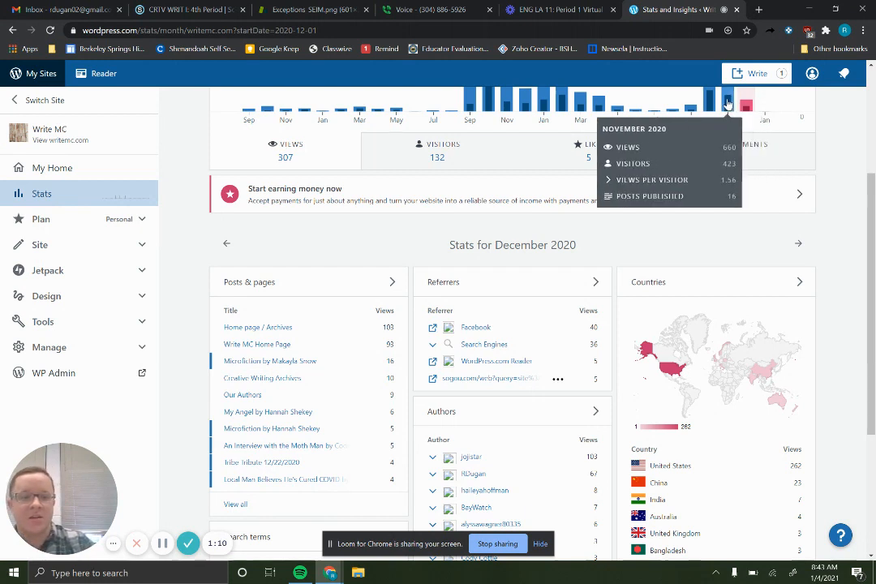
left_click(227, 243)
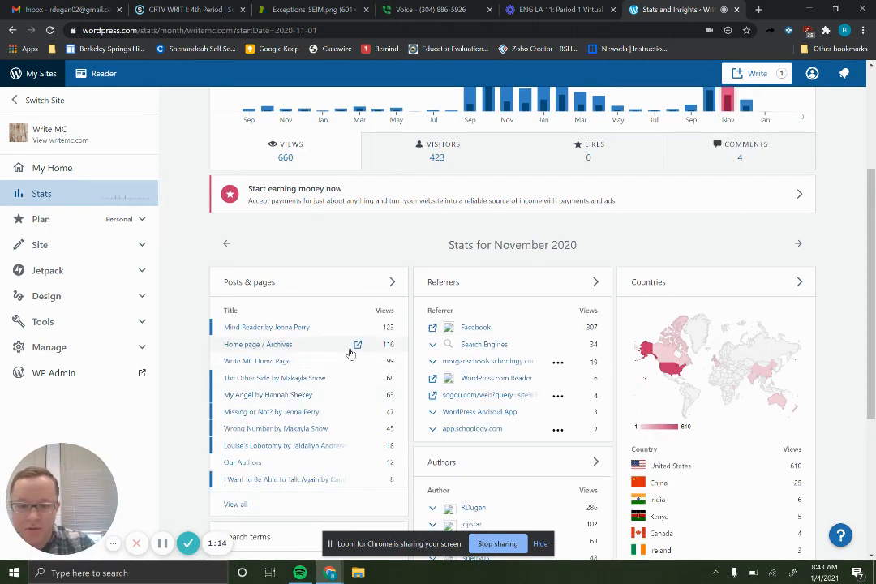
mouse_move(742, 106)
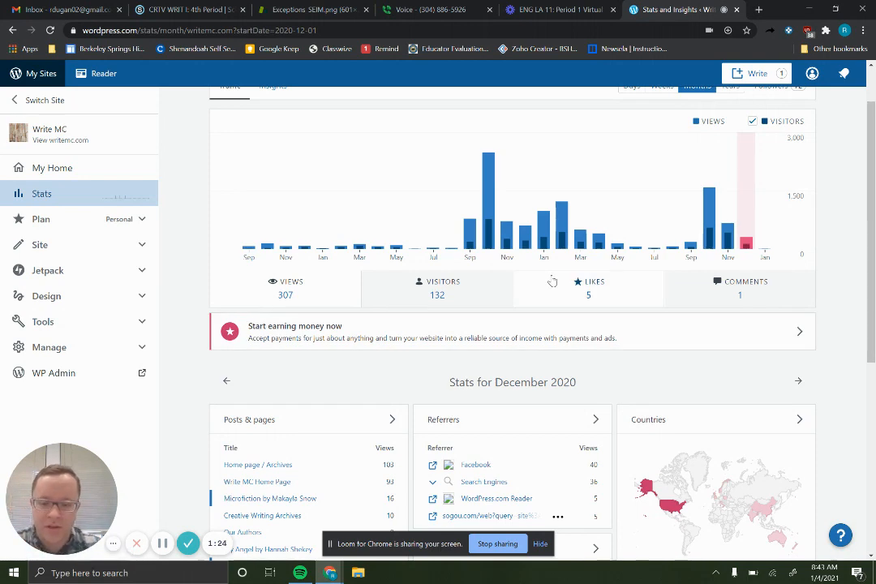
scroll("down", 3)
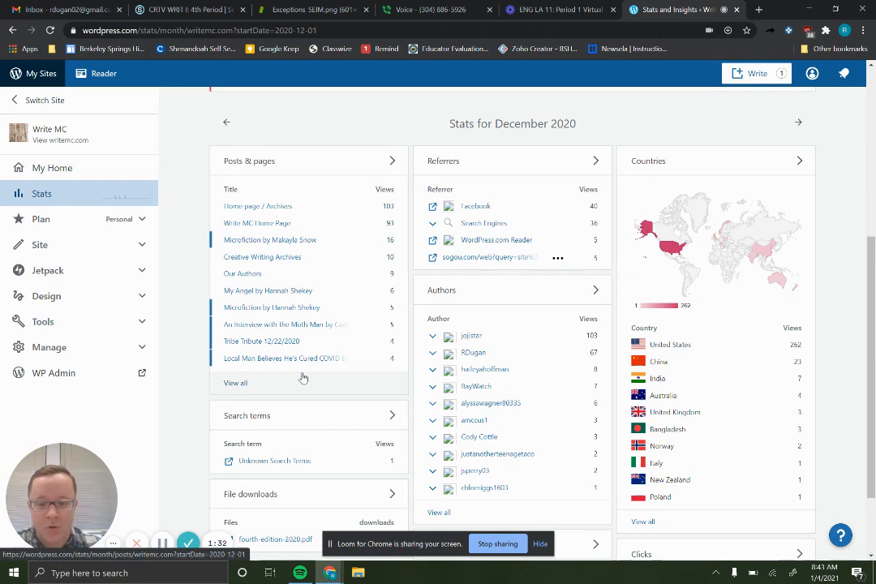
scroll("down", 3)
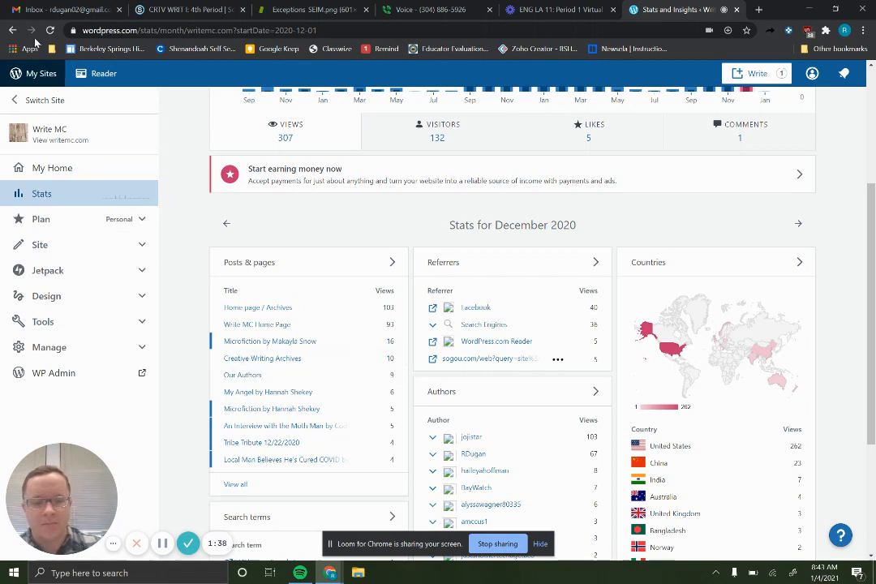
left_click(186, 10)
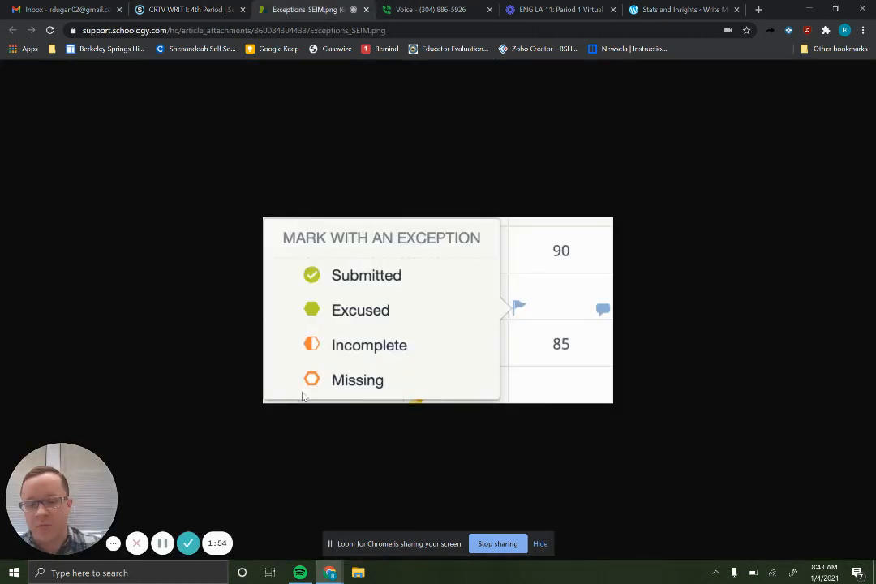
Return to the CRTV WRIT I 4th Period course materials page.
left_click(178, 10)
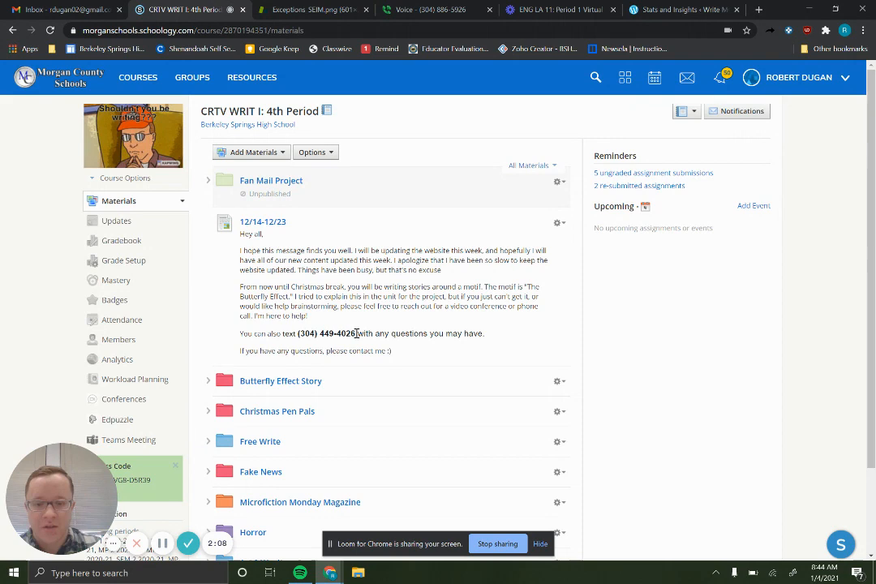
key("ctrl+a")
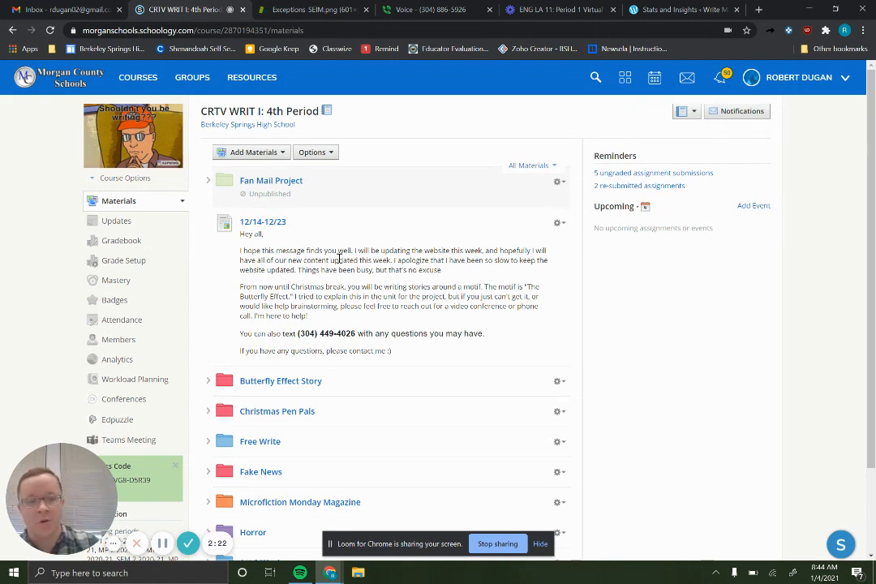
mouse_move(230, 396)
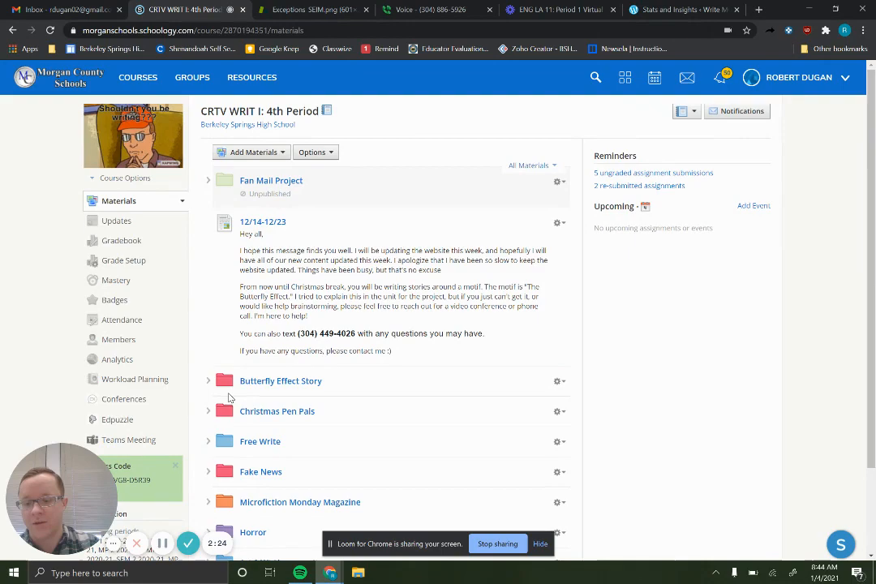